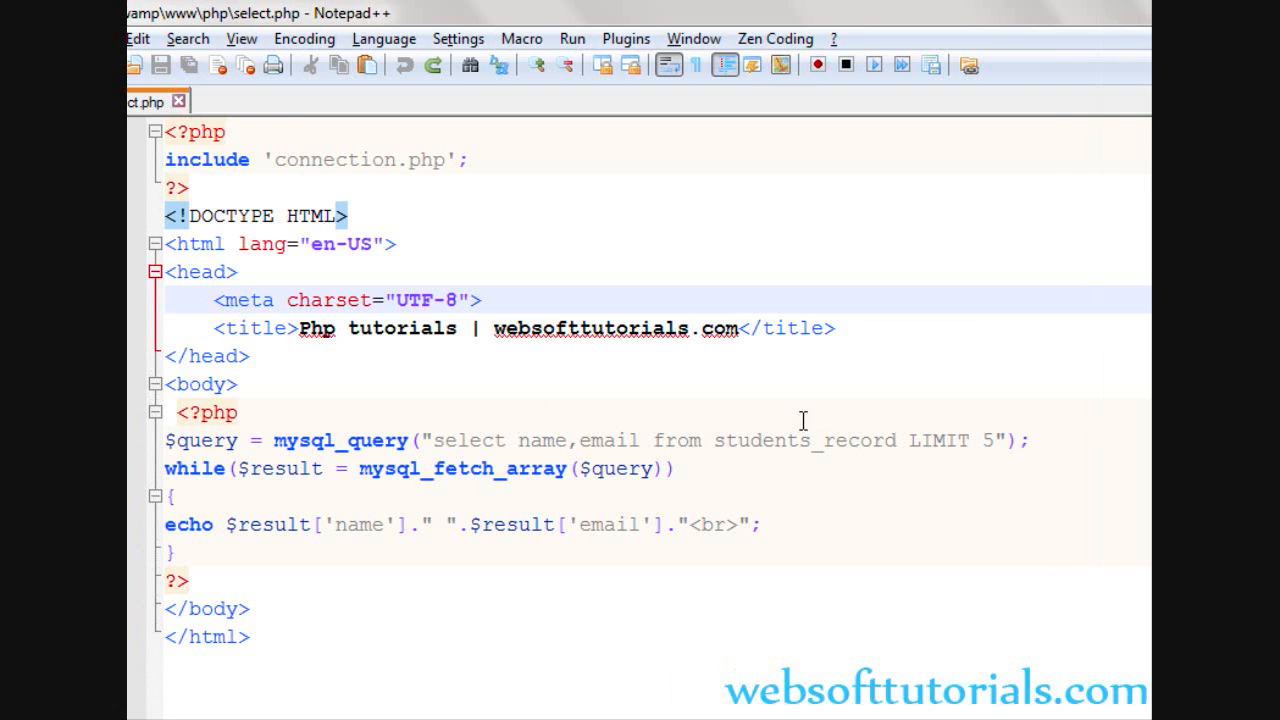
mouse_move(847, 428)
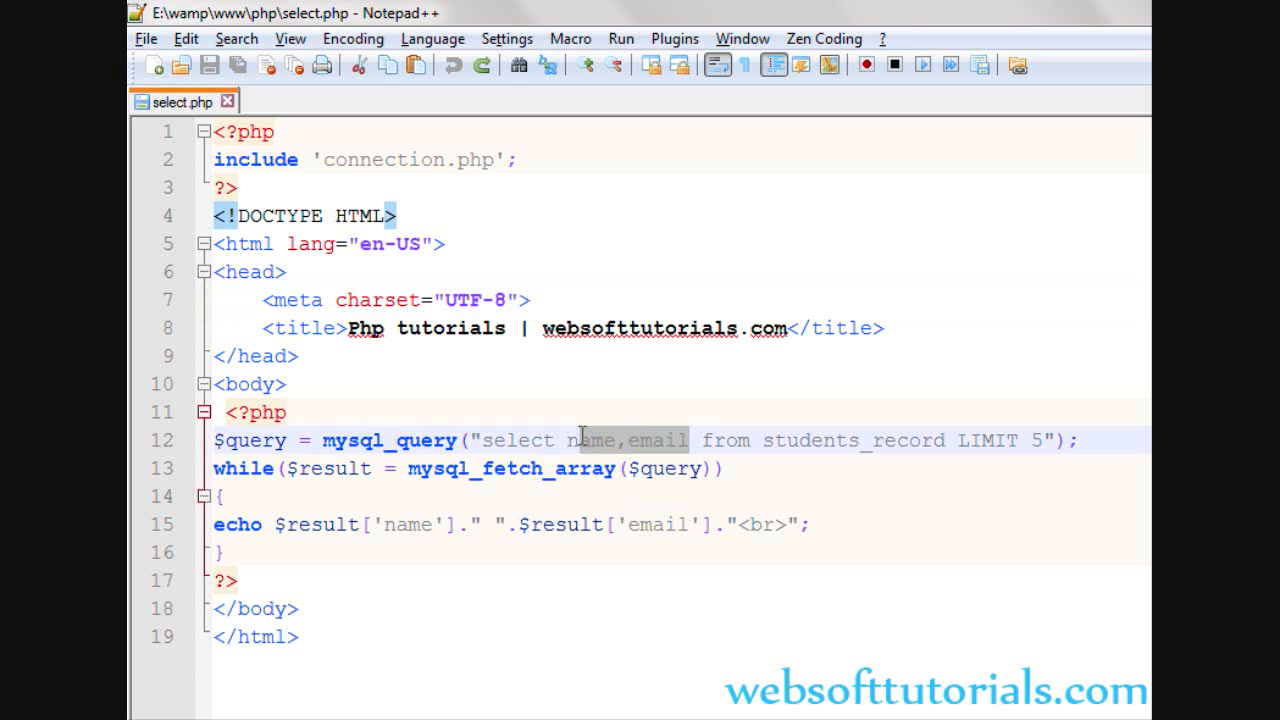
Change the query to select * and echo id and name, then check the page in Chrome.
key(Delete)
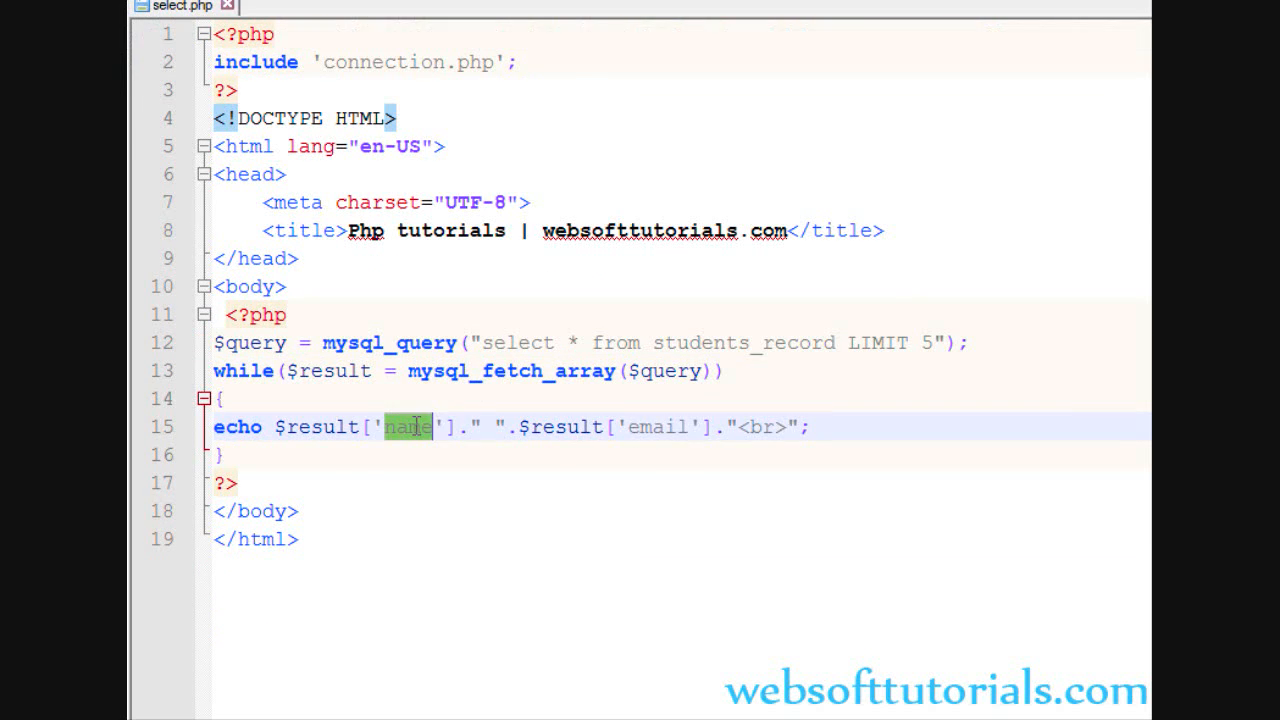
text(id)
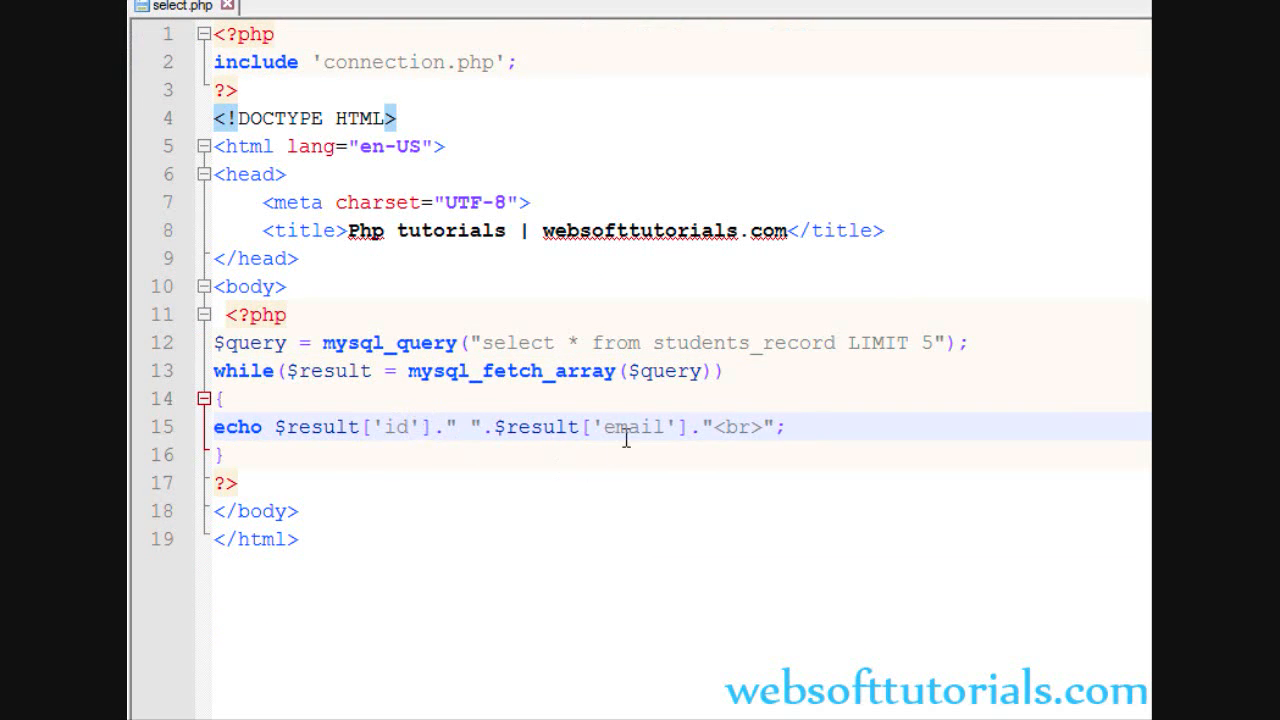
key(alt+tab)
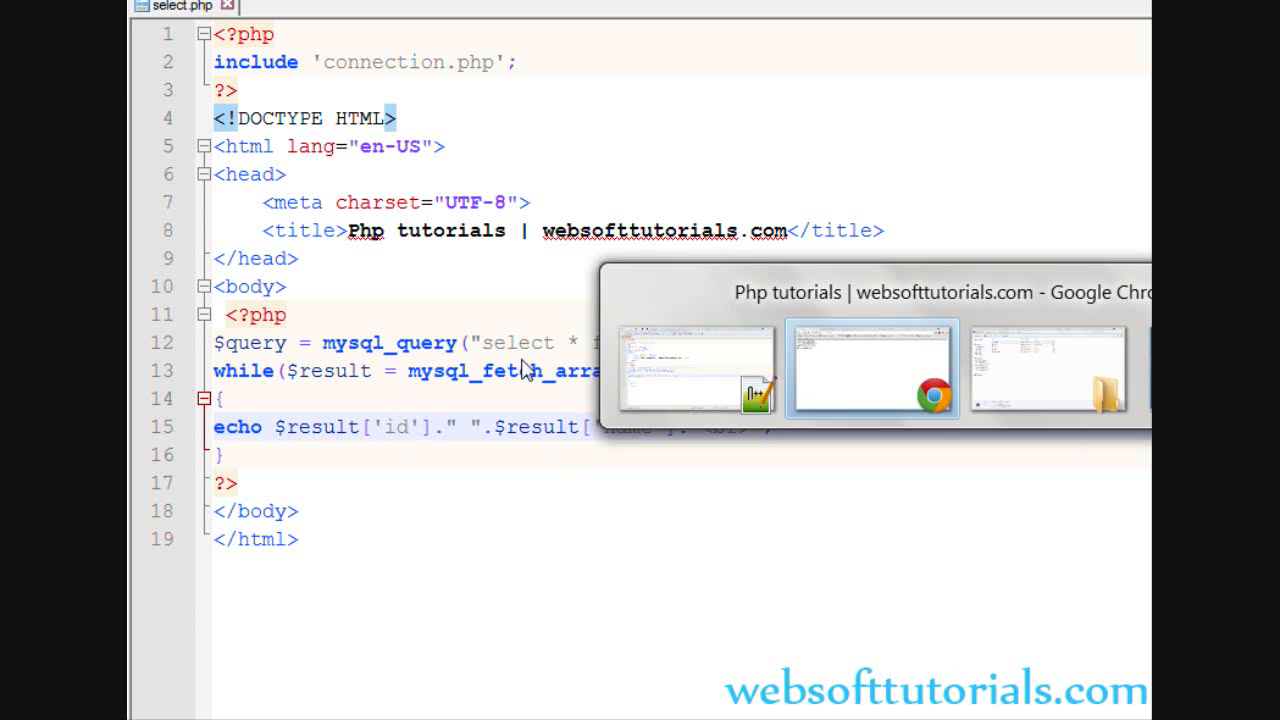
click(871, 368)
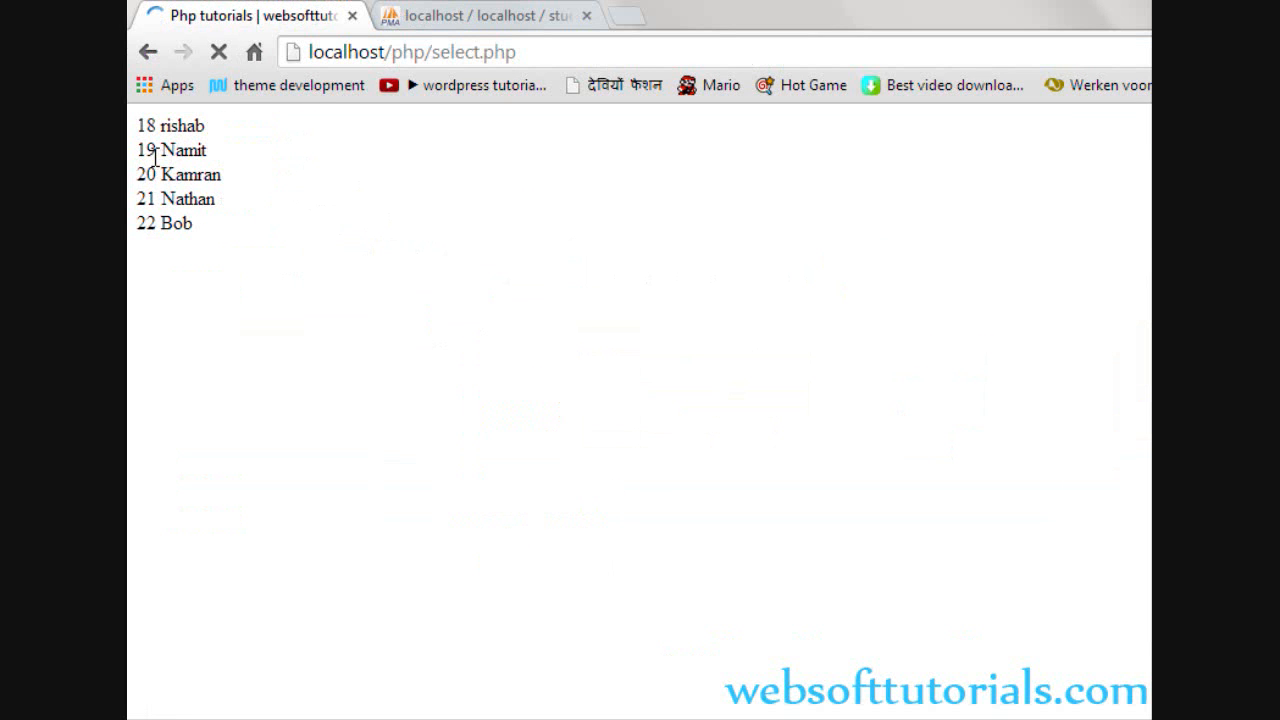
click(485, 15)
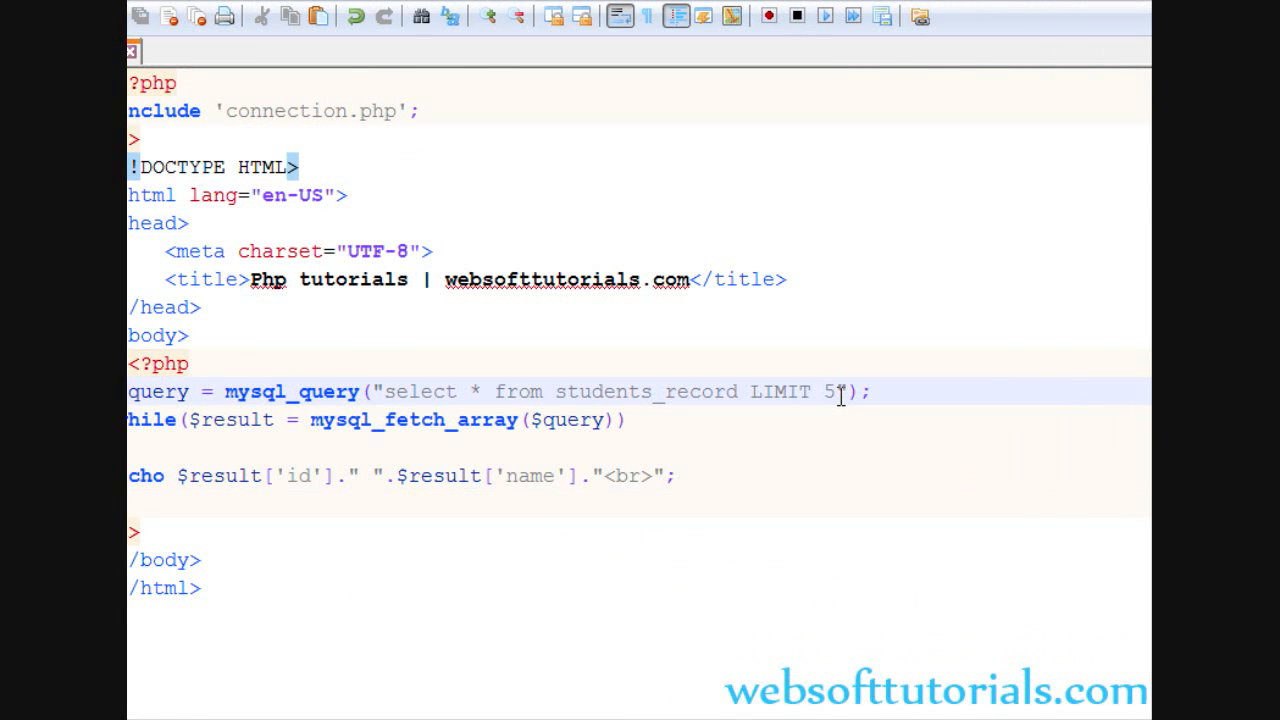
Raise LIMIT from 5 to 6 and insert 'order by id asc' before LIMIT.
text(6)
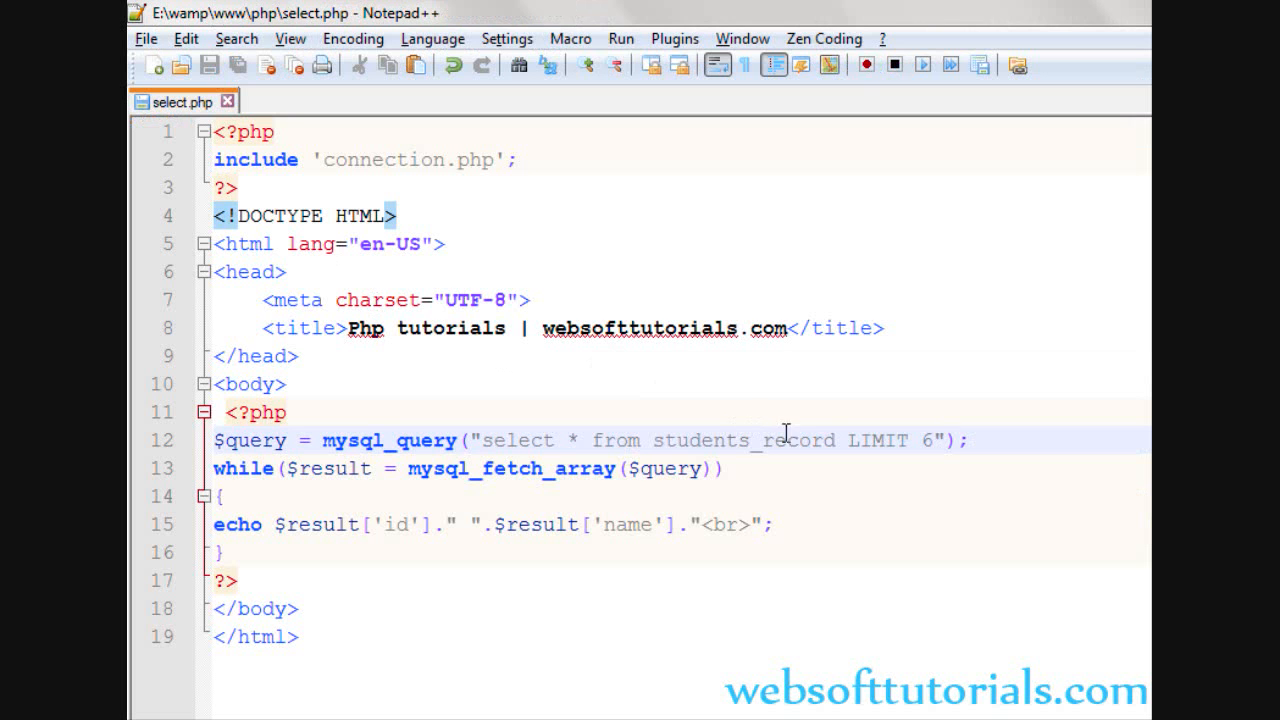
click(833, 440)
text(order by )
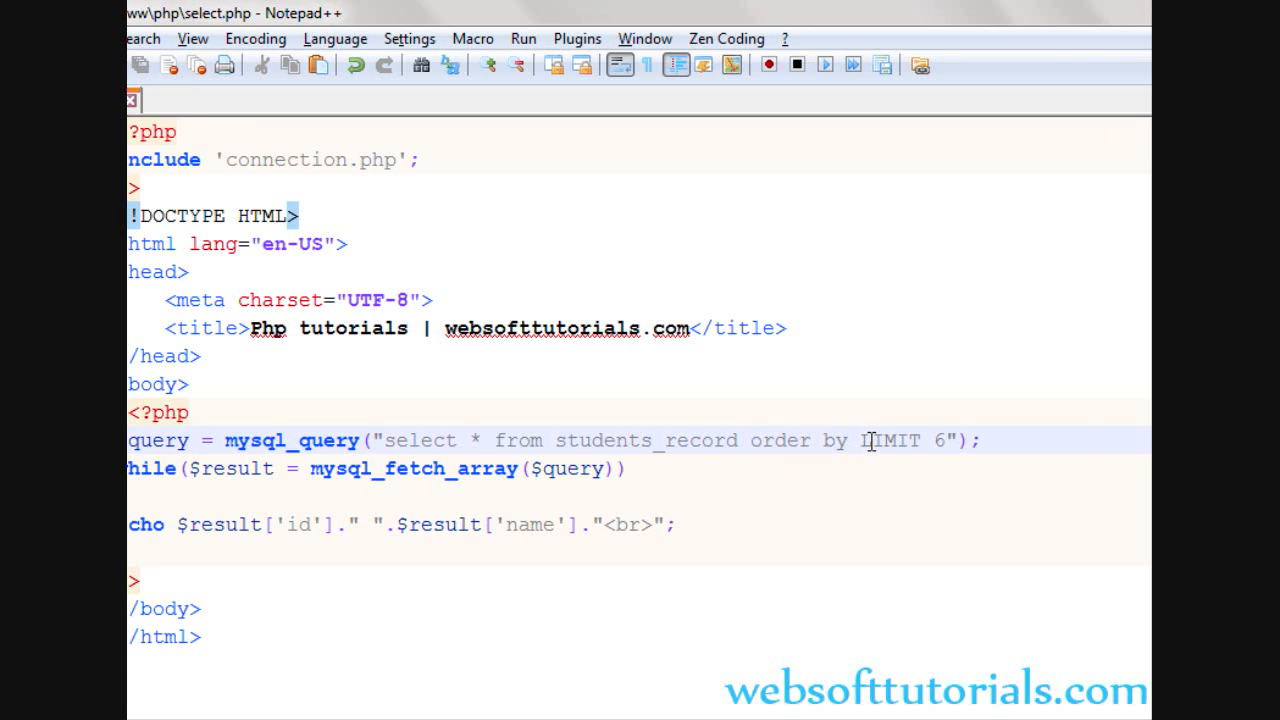
text(id)
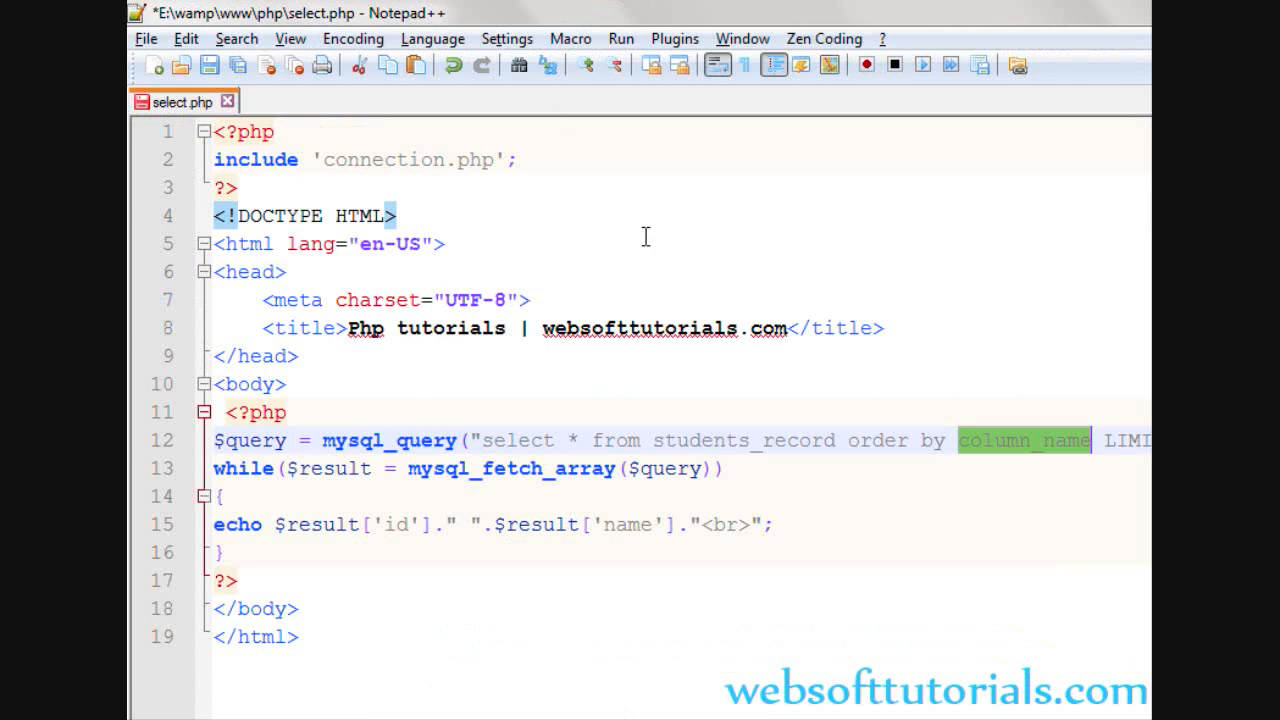
text(id)
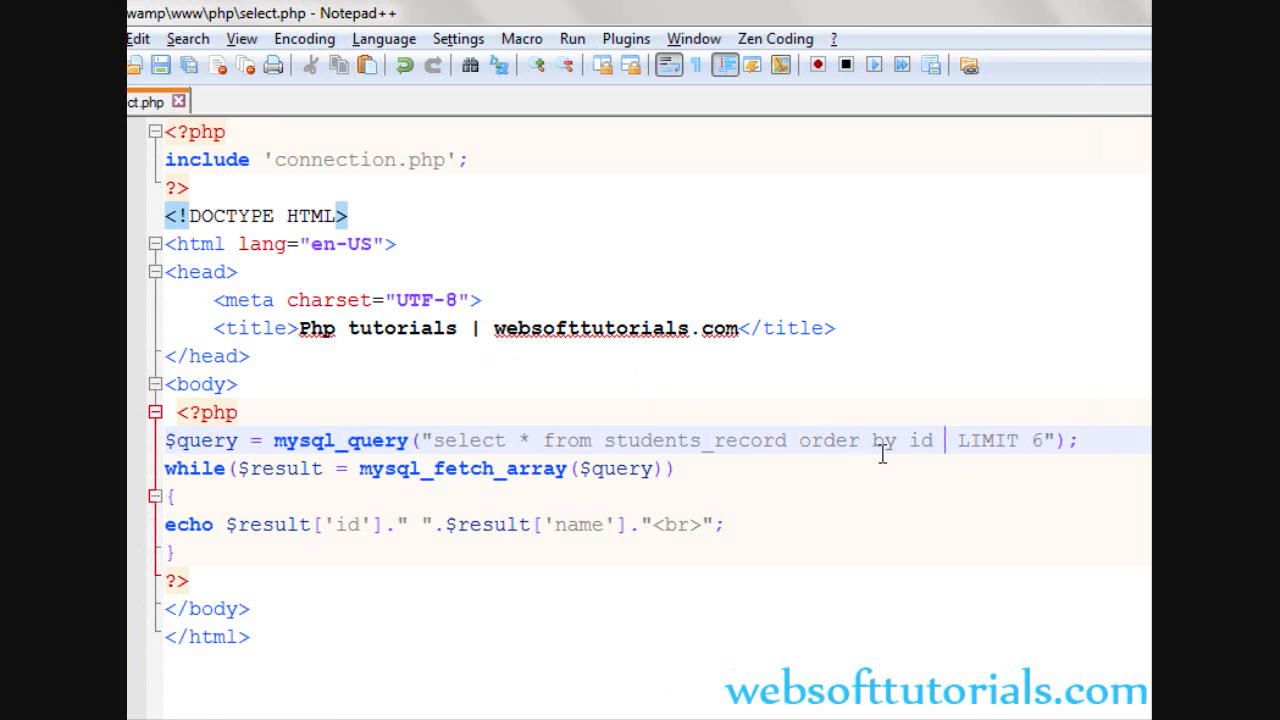
text(asc)
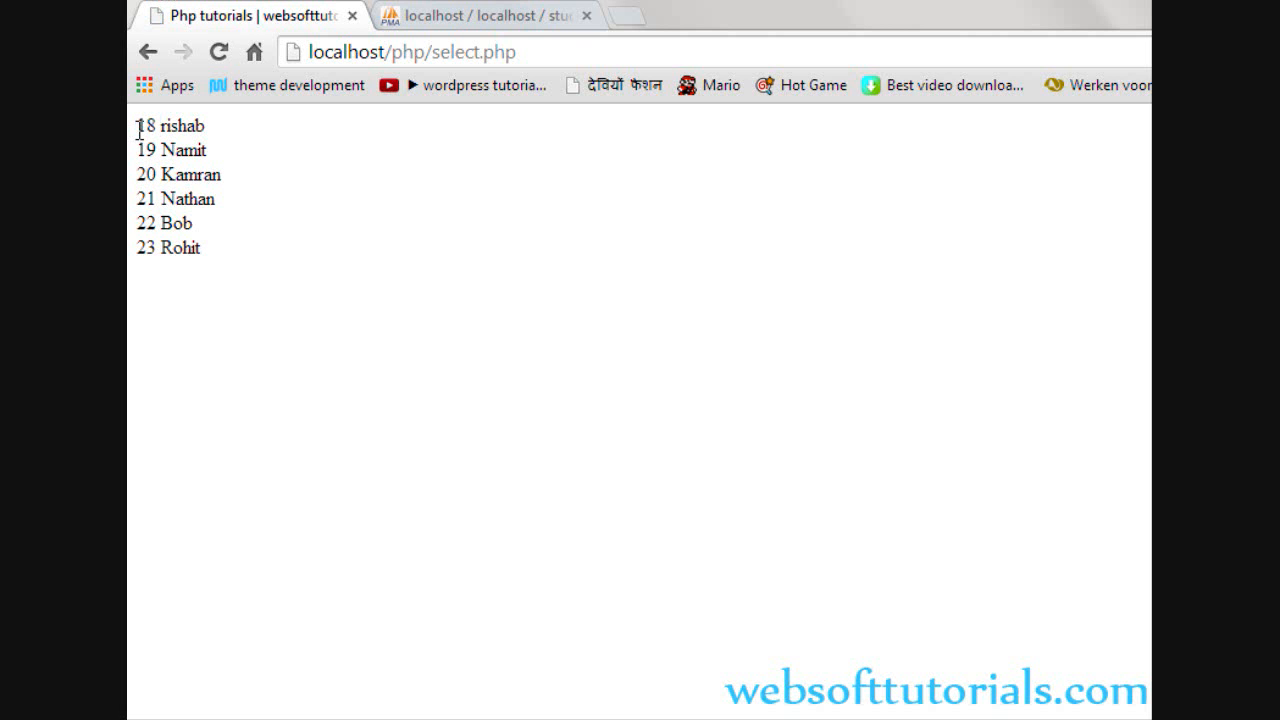
mouse_move(143, 229)
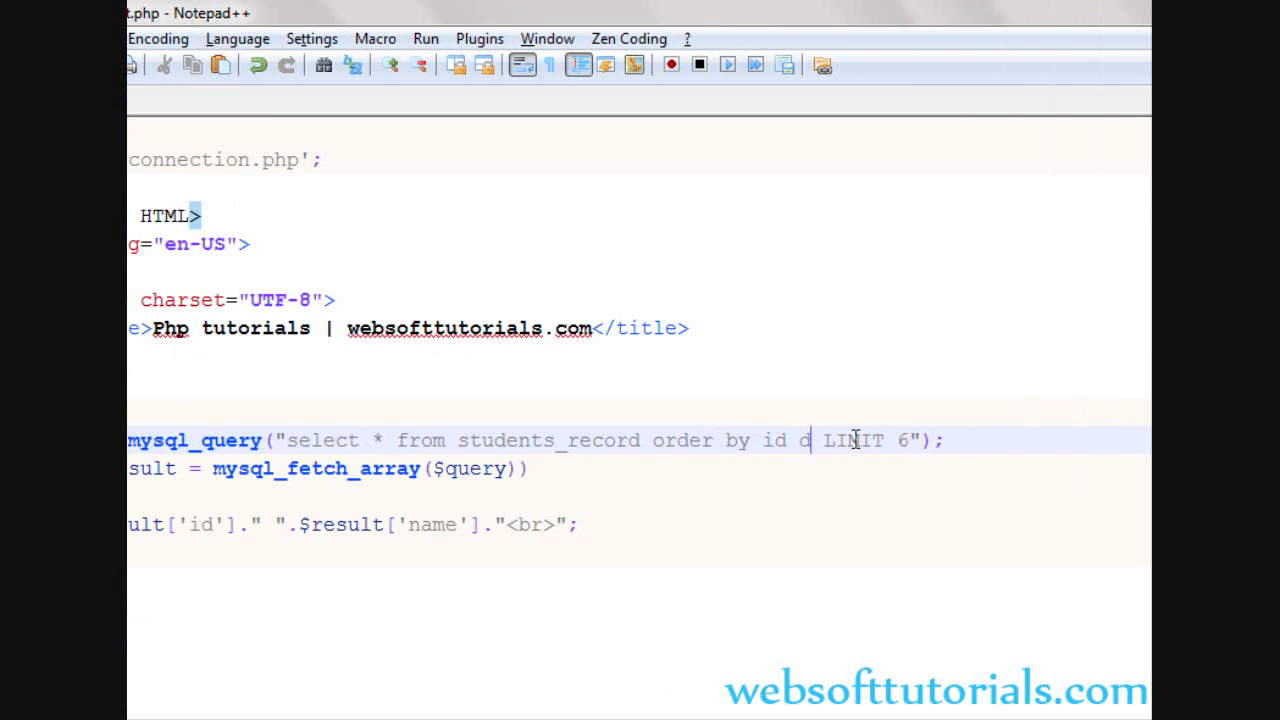
Change the query's 'order by id asc' to 'order by id desc'.
text(esc)
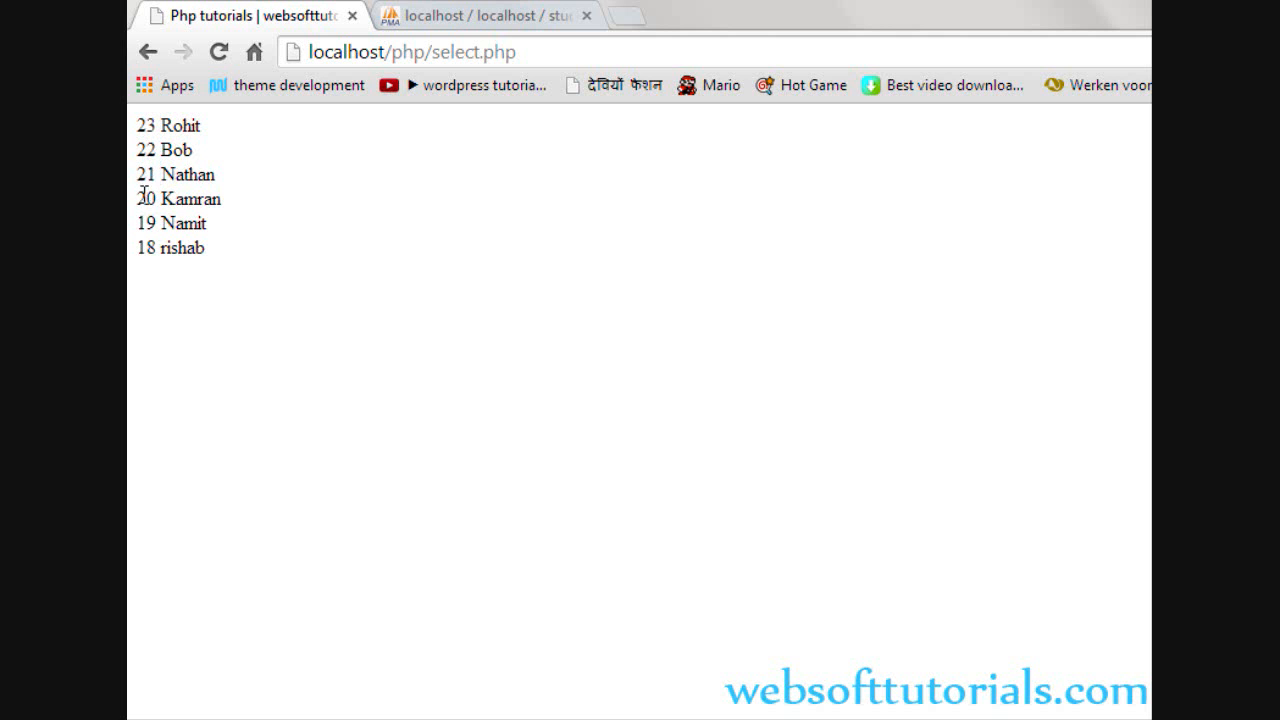
Reload select.php and highlight id 22 in the descending list, 23 Rohit to 18 rishab.
double_click(146, 222)
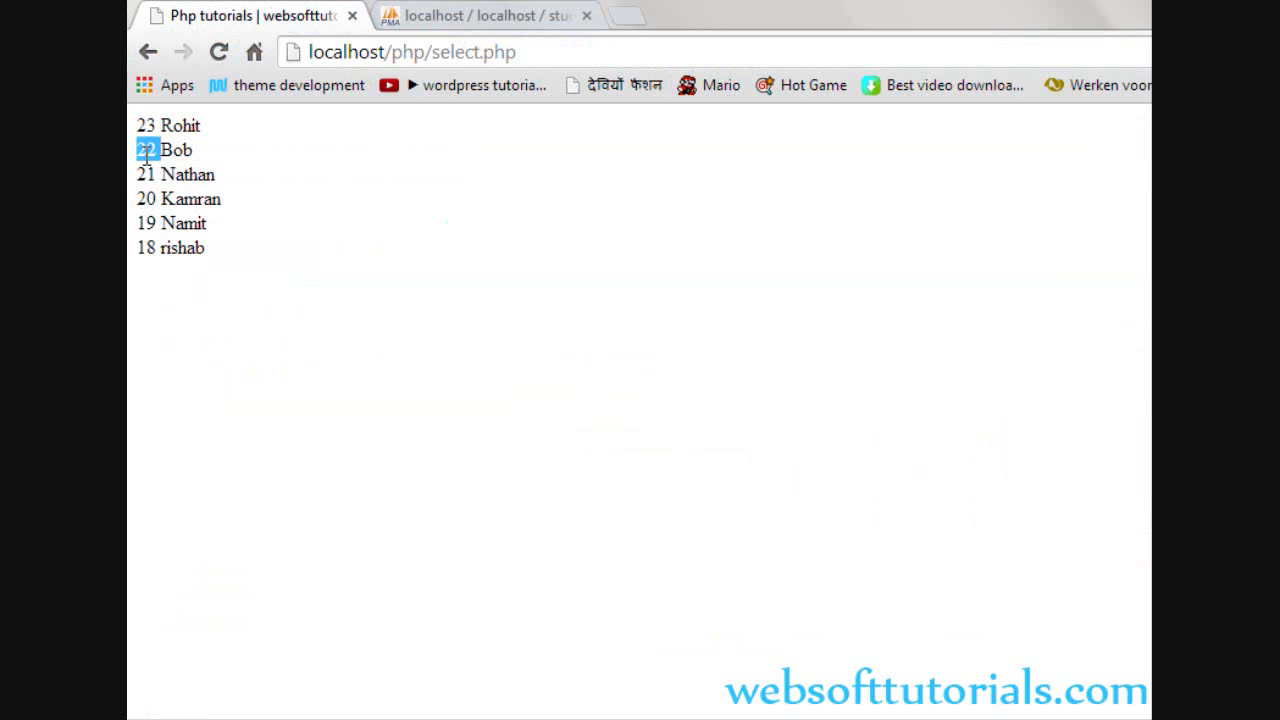
Browse students_record in phpMyAdmin and scroll to the six rows' joining dates.
click(485, 15)
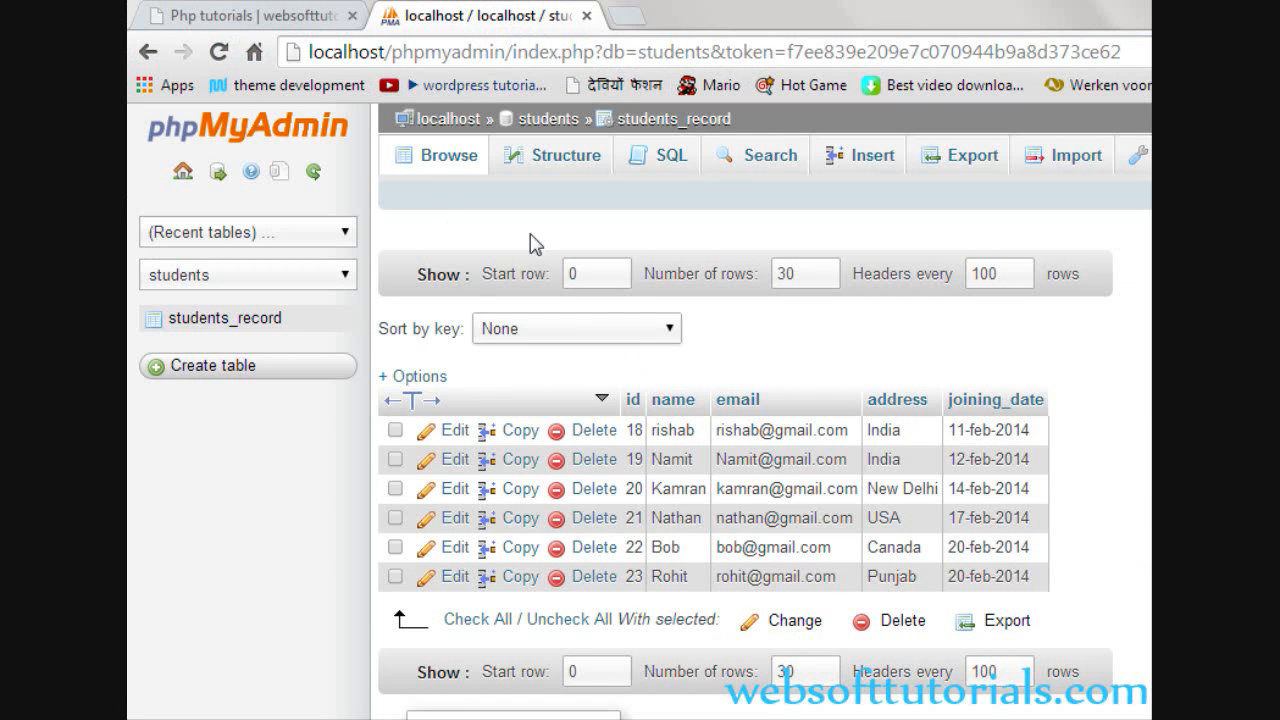
scroll(down, 3)
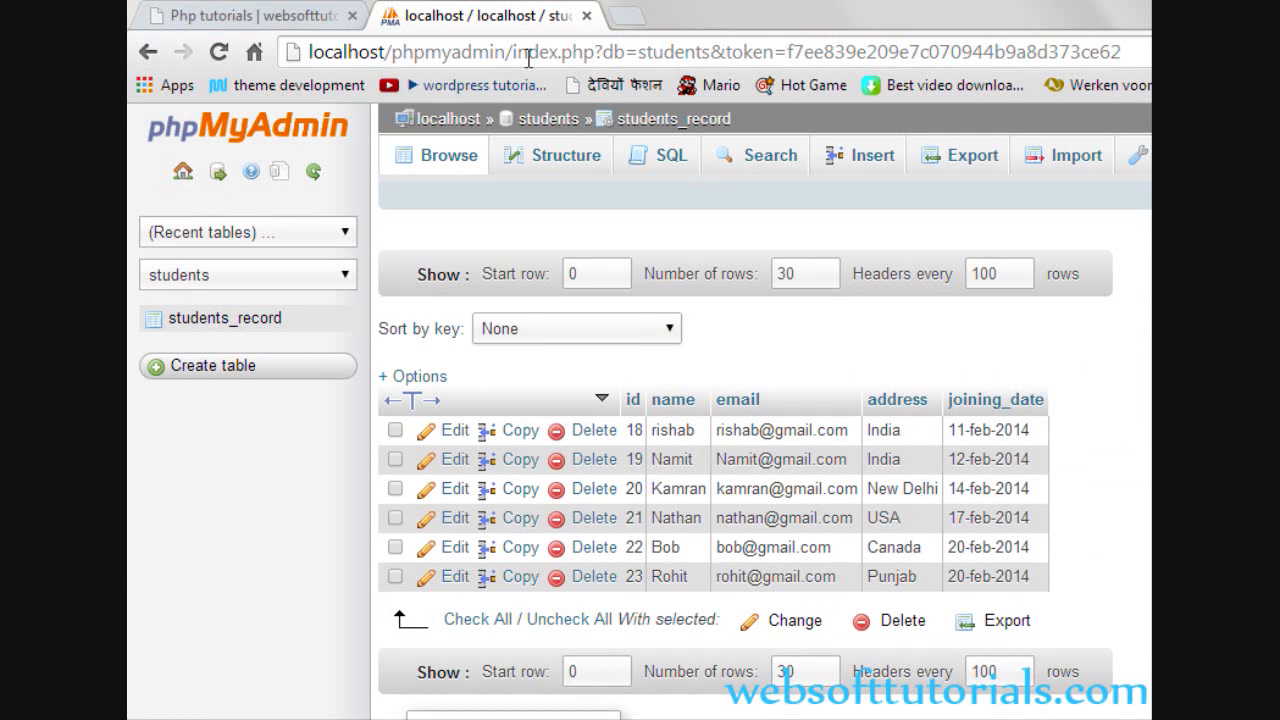
mouse_move(674, 400)
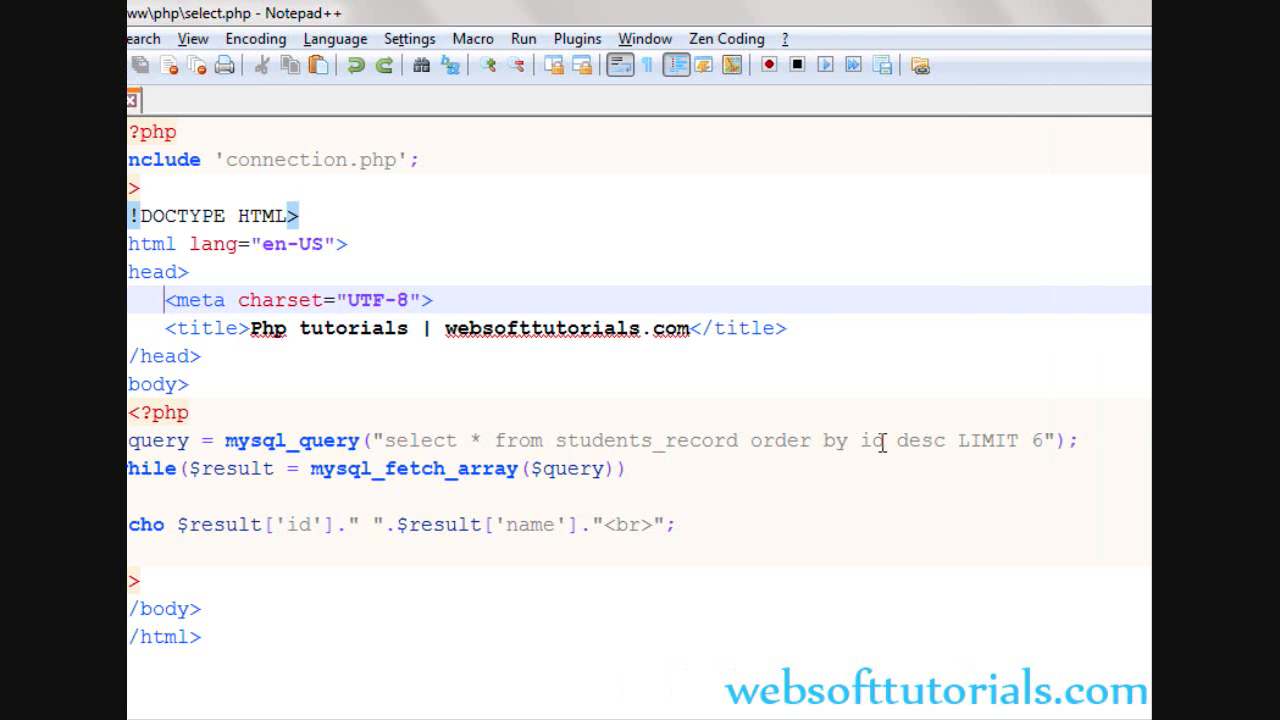
Sort the query by name, replacing 'desc' with 'asc'.
text(name)
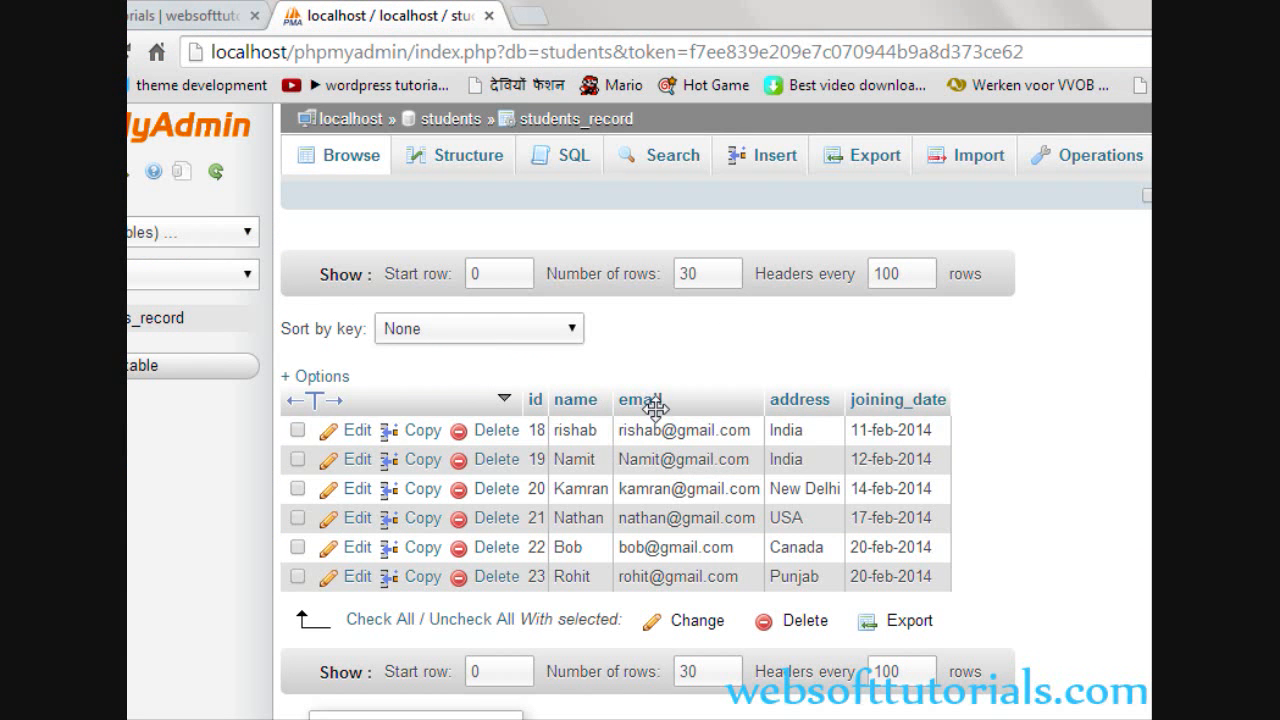
click(190, 14)
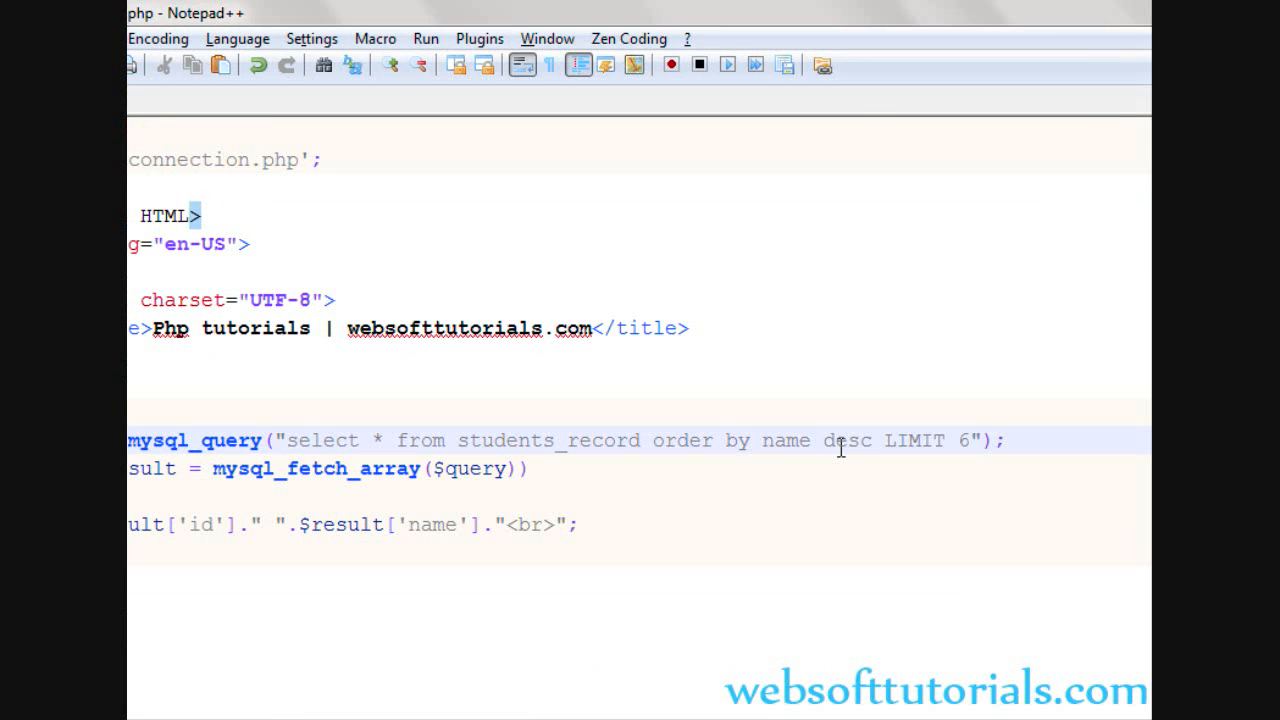
text(asc)
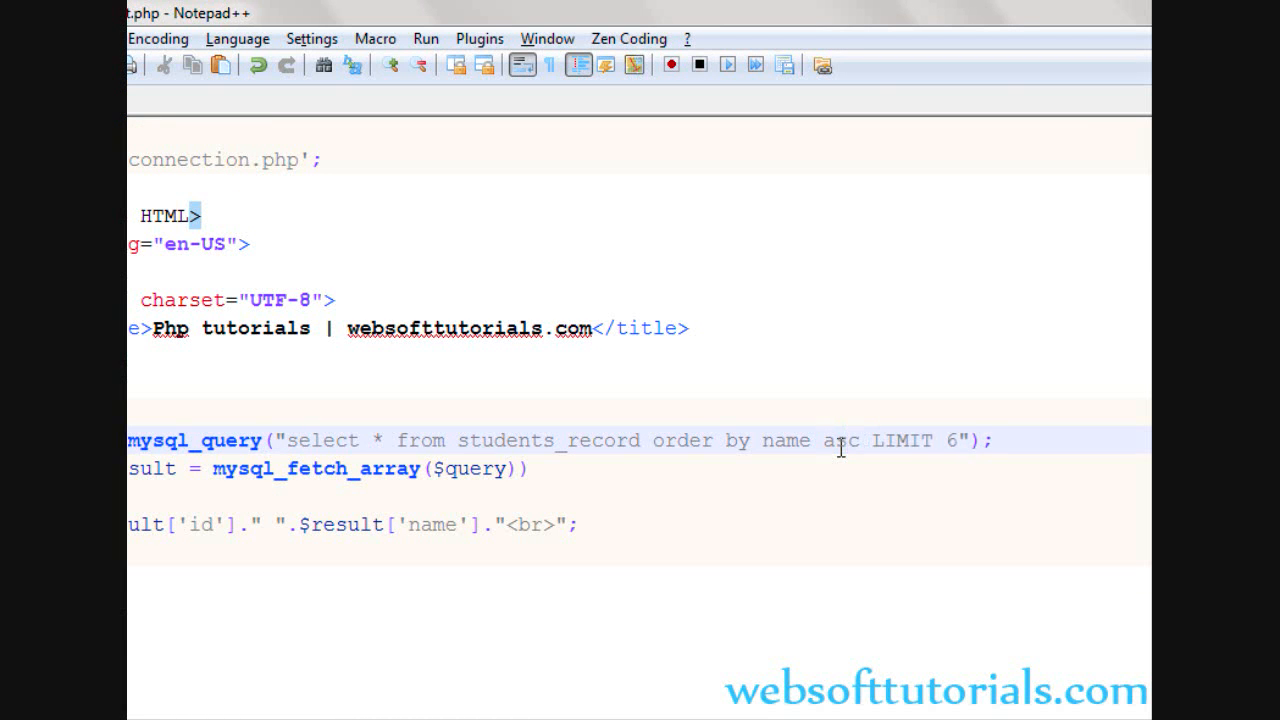
right_click(355, 205)
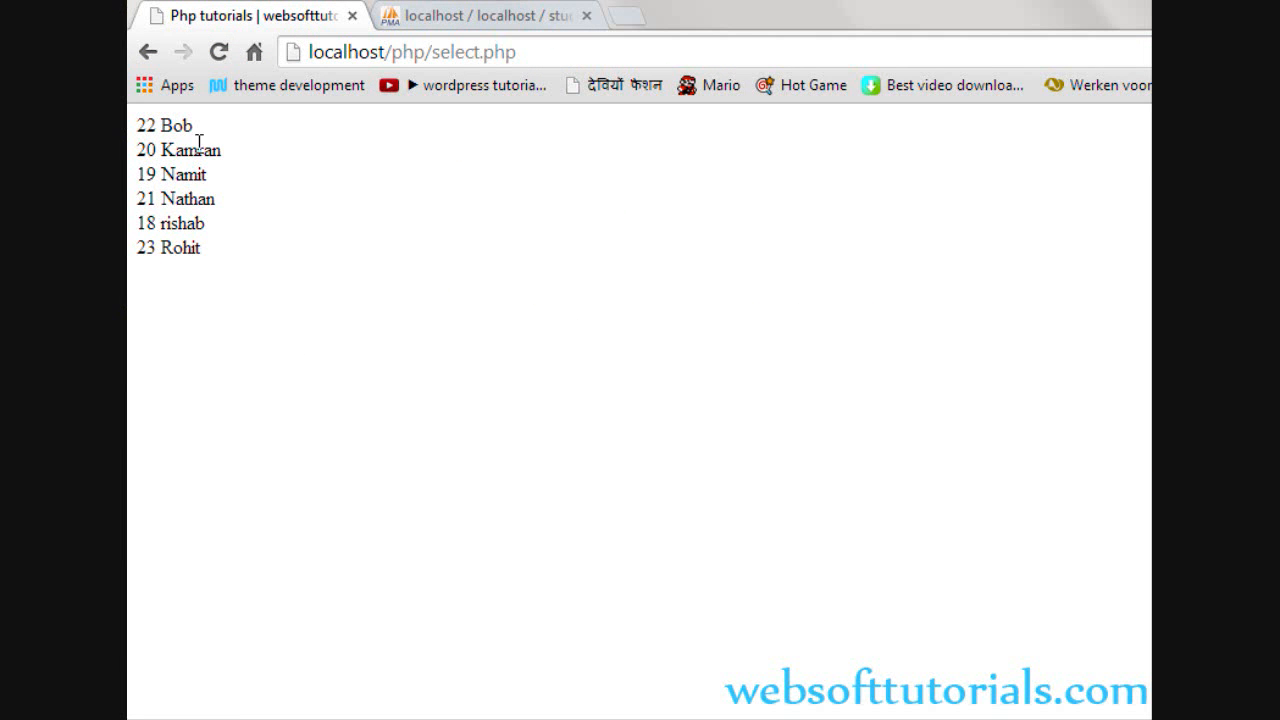
Review the name-sorted output and drop the explicit 'asc' from the query.
double_click(176, 125)
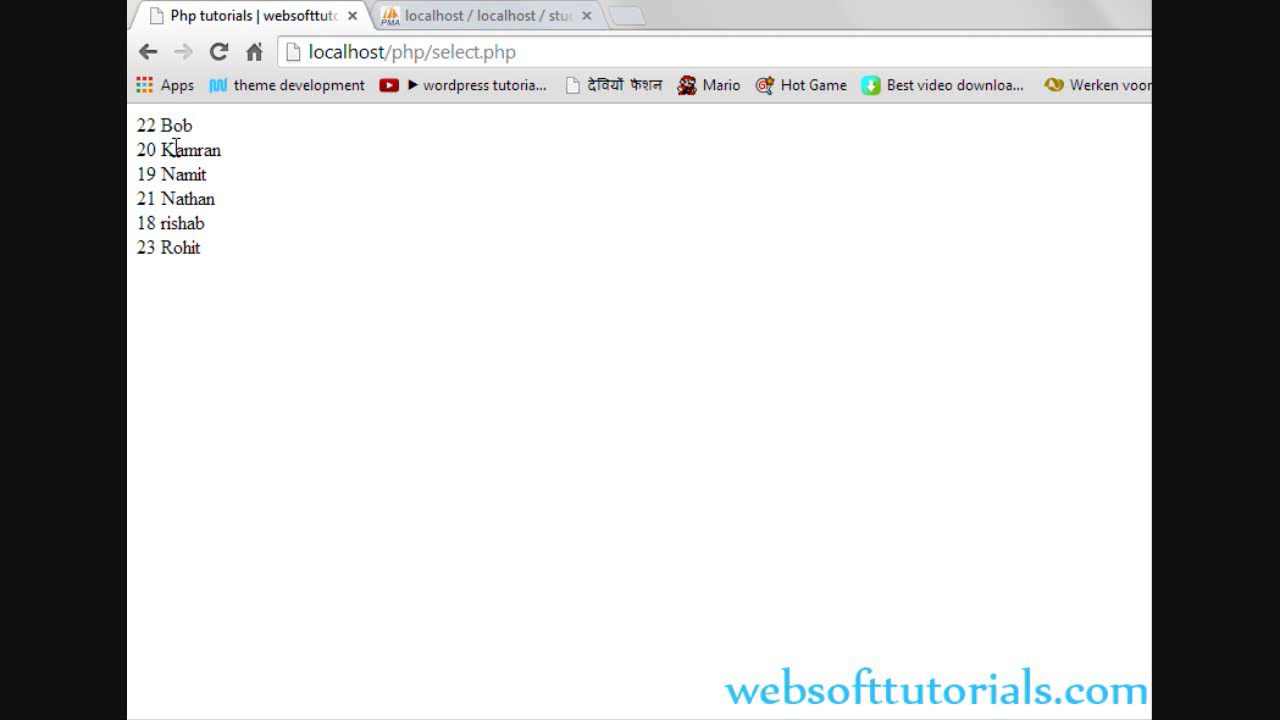
double_click(183, 173)
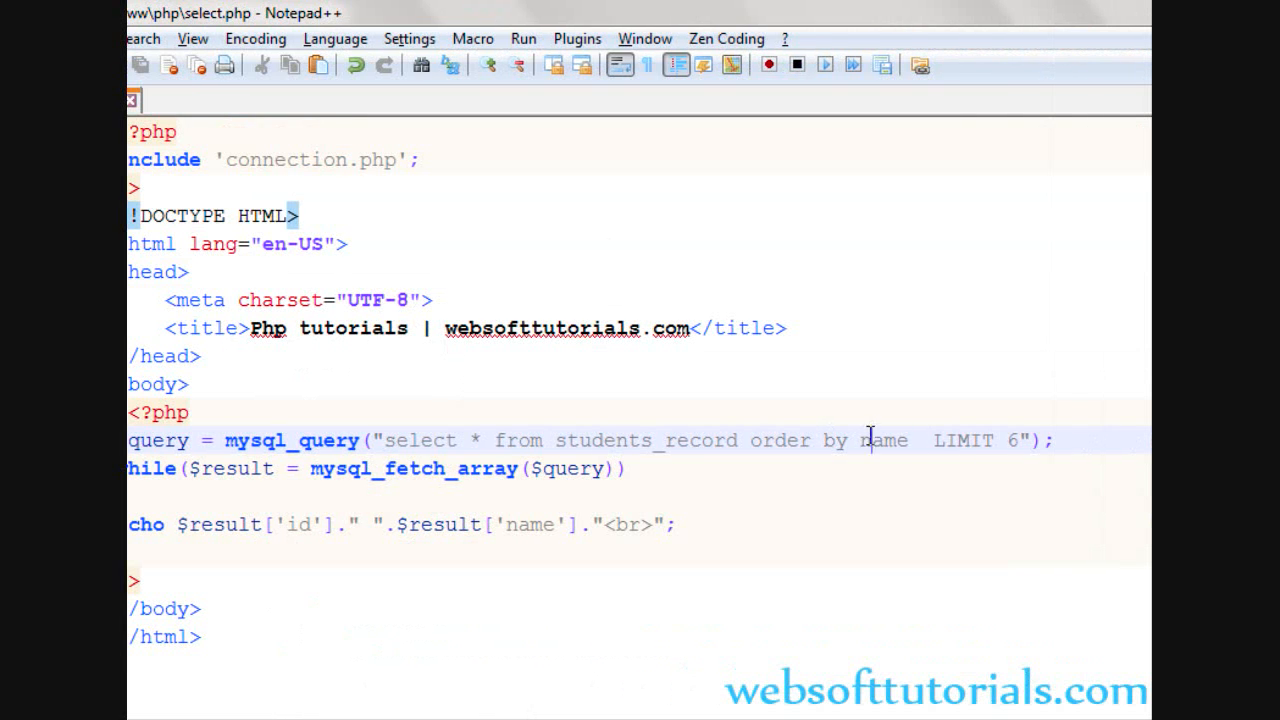
Order the query by email and echo $result['email'] instead of name.
text(email)
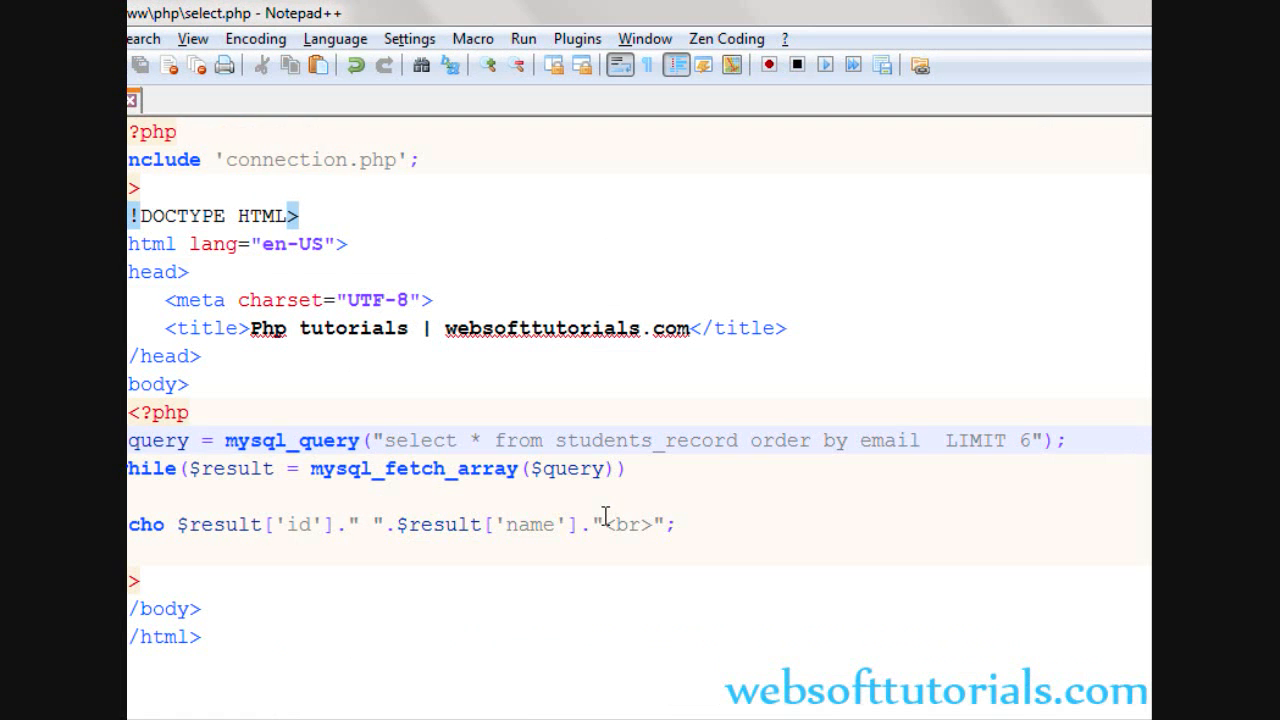
text(email)
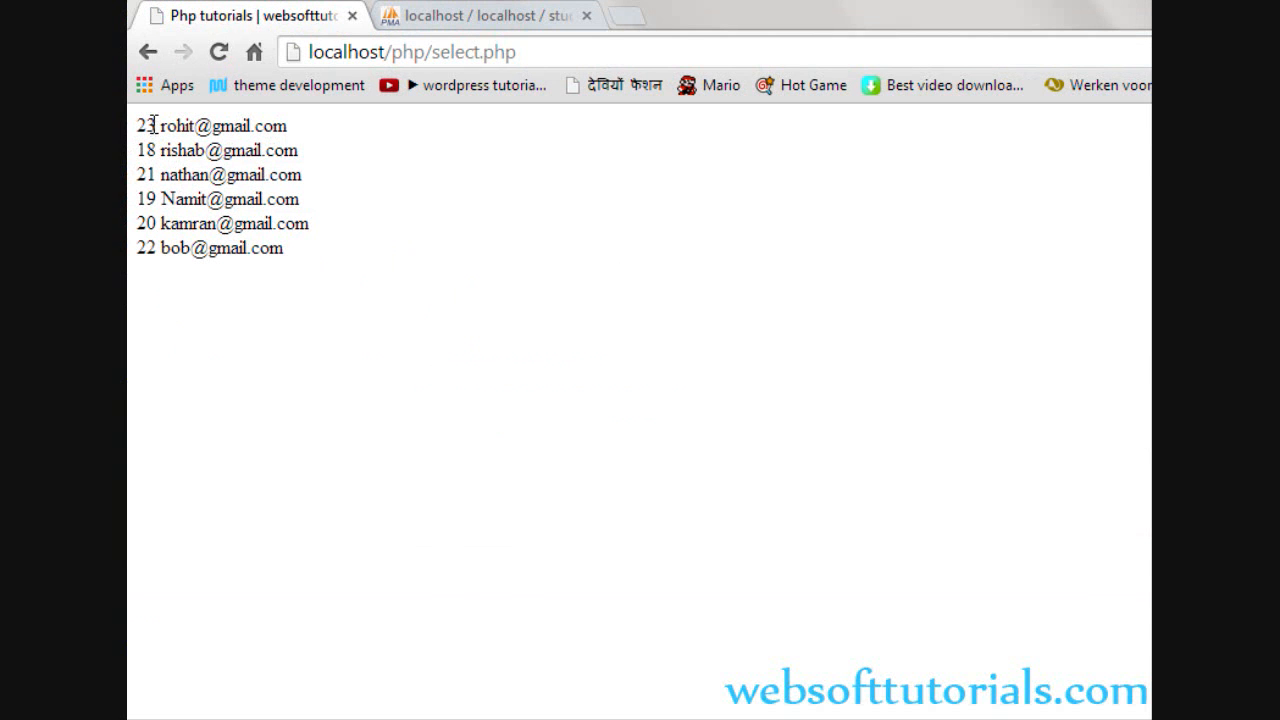
Add 'desc' after 'order by email' and view ids with emails in descending order.
double_click(177, 125)
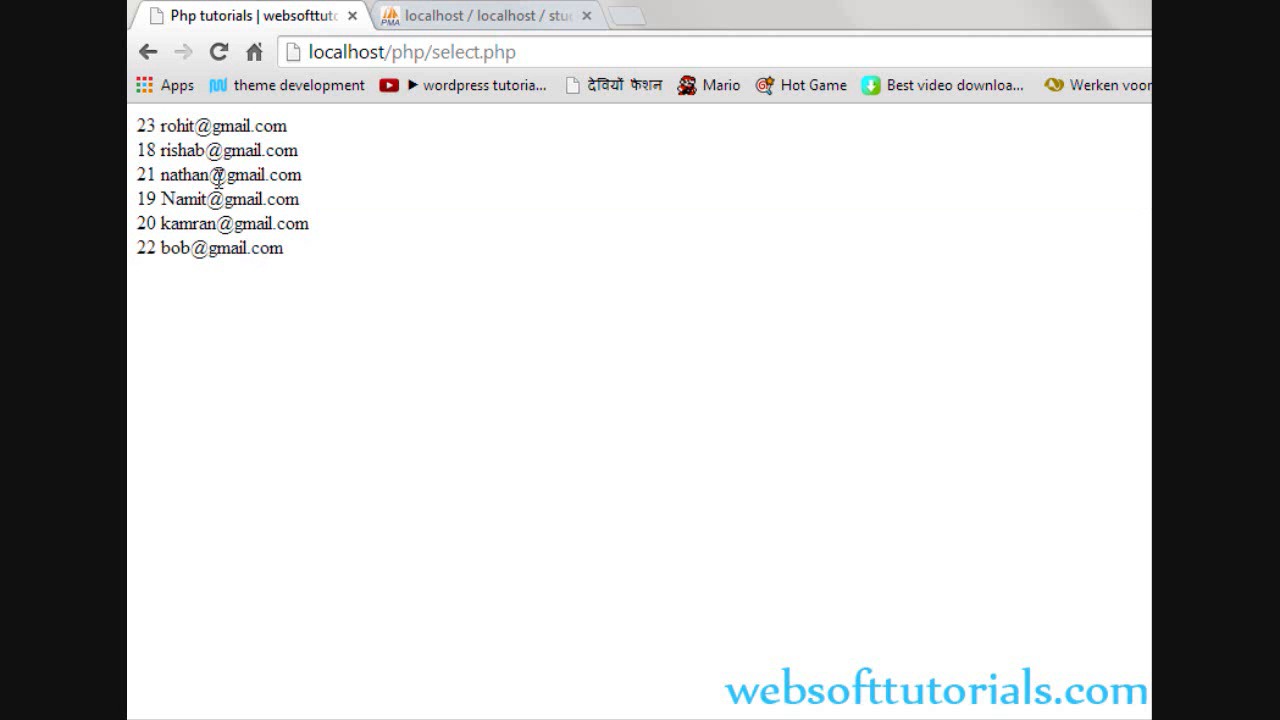
click(480, 15)
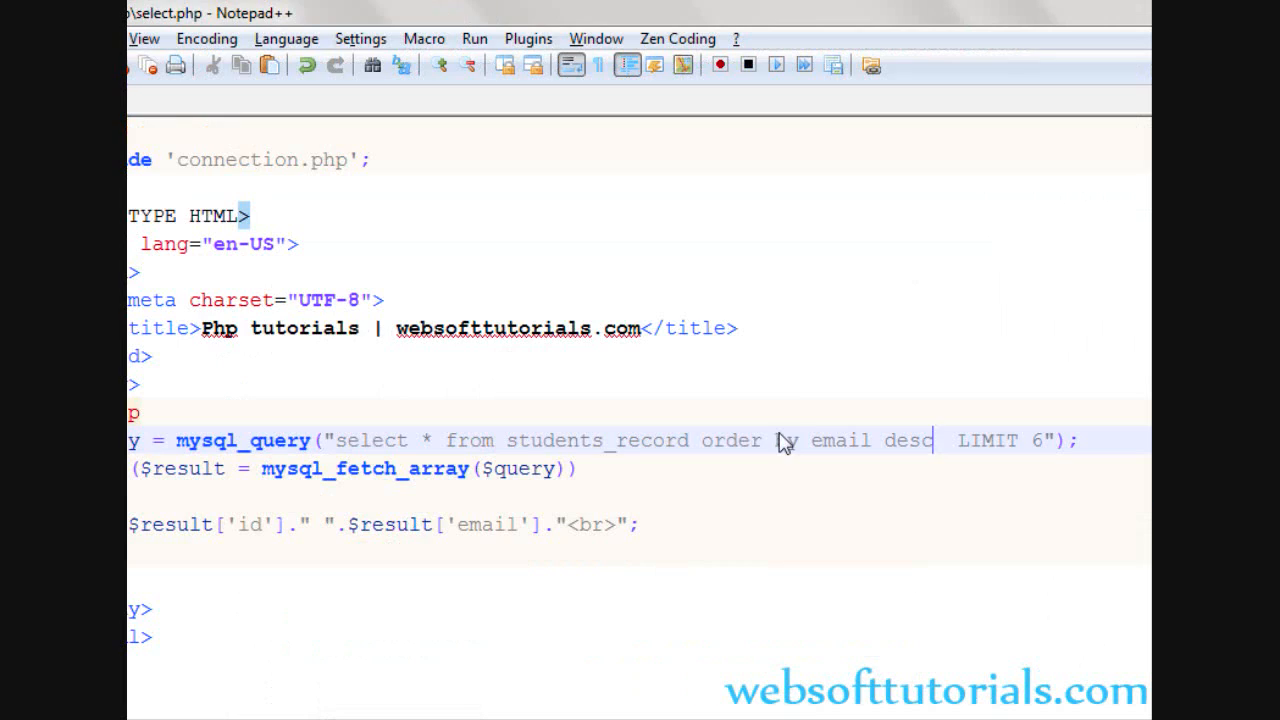
Replace 'email' with joining_date in ORDER BY and in the echoed field.
double_click(840, 440)
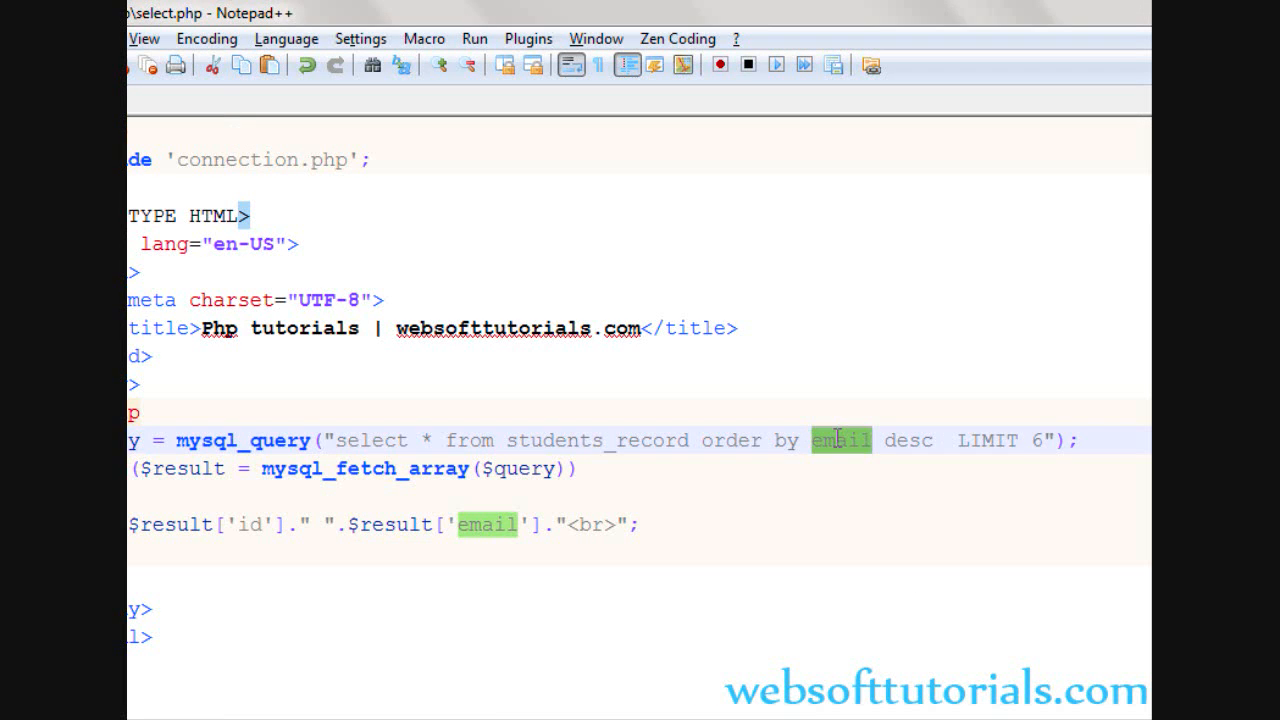
text(jonnini)
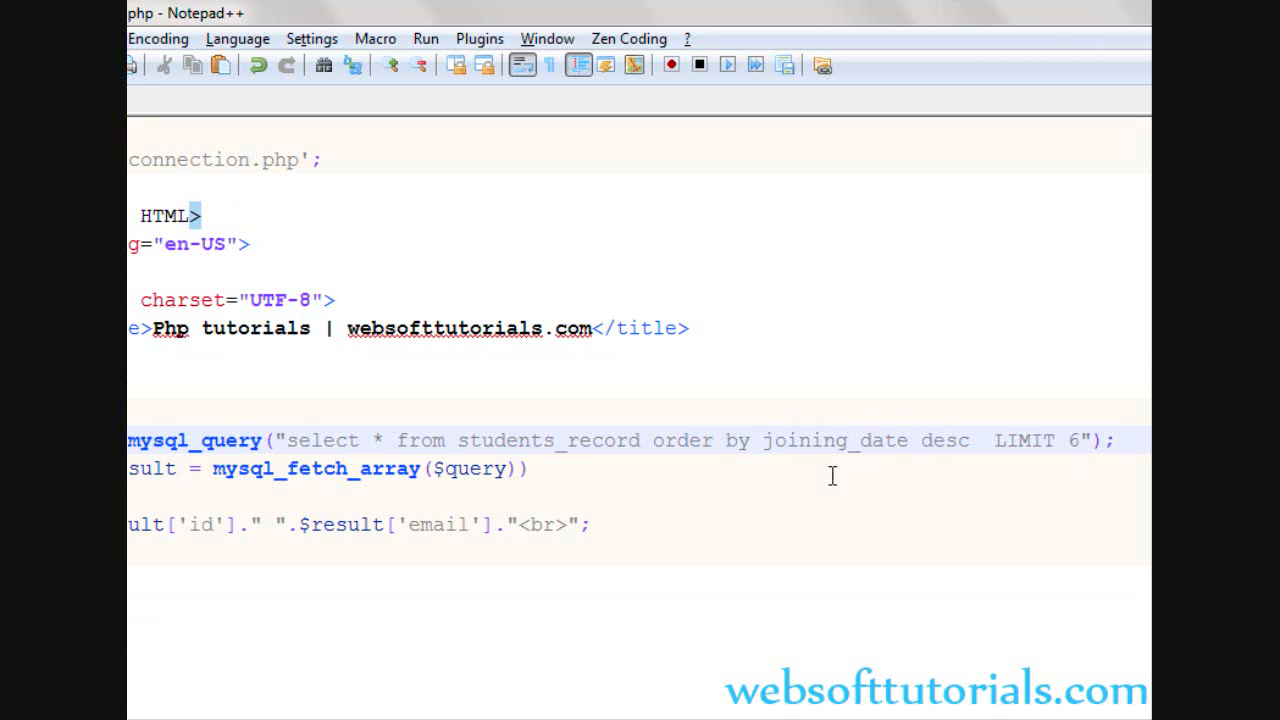
double_click(438, 524)
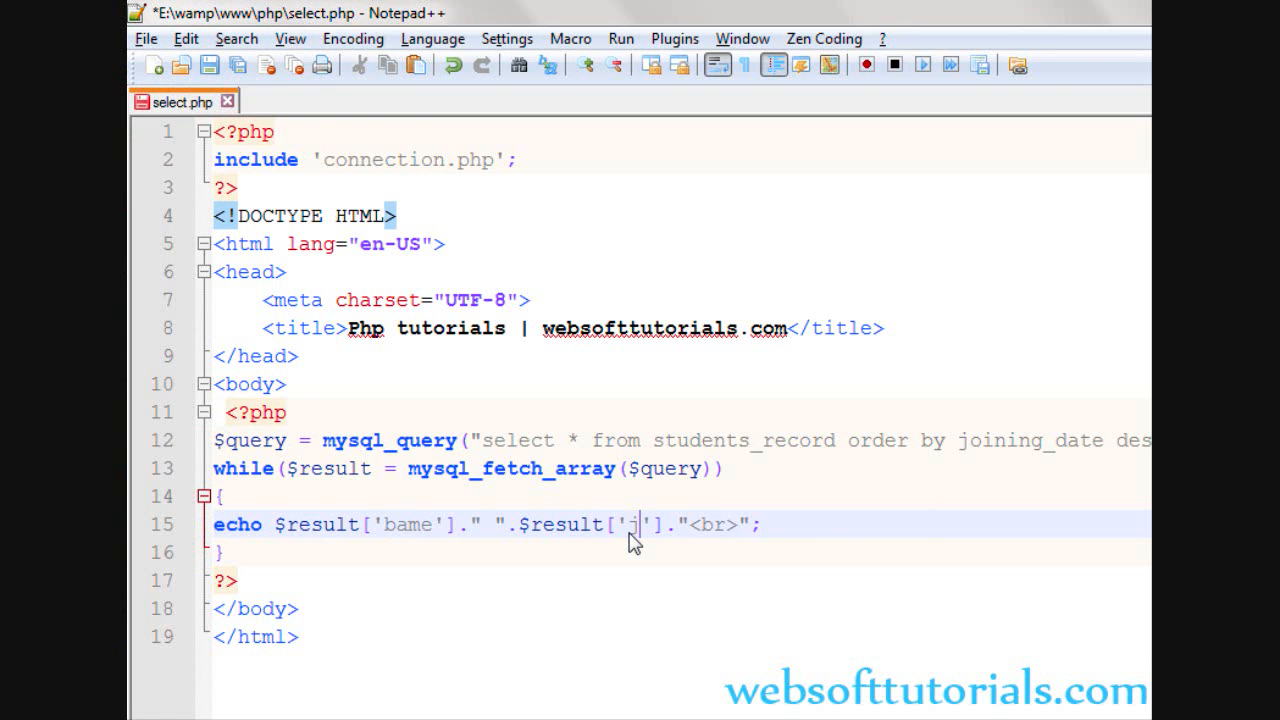
text(joining_d)
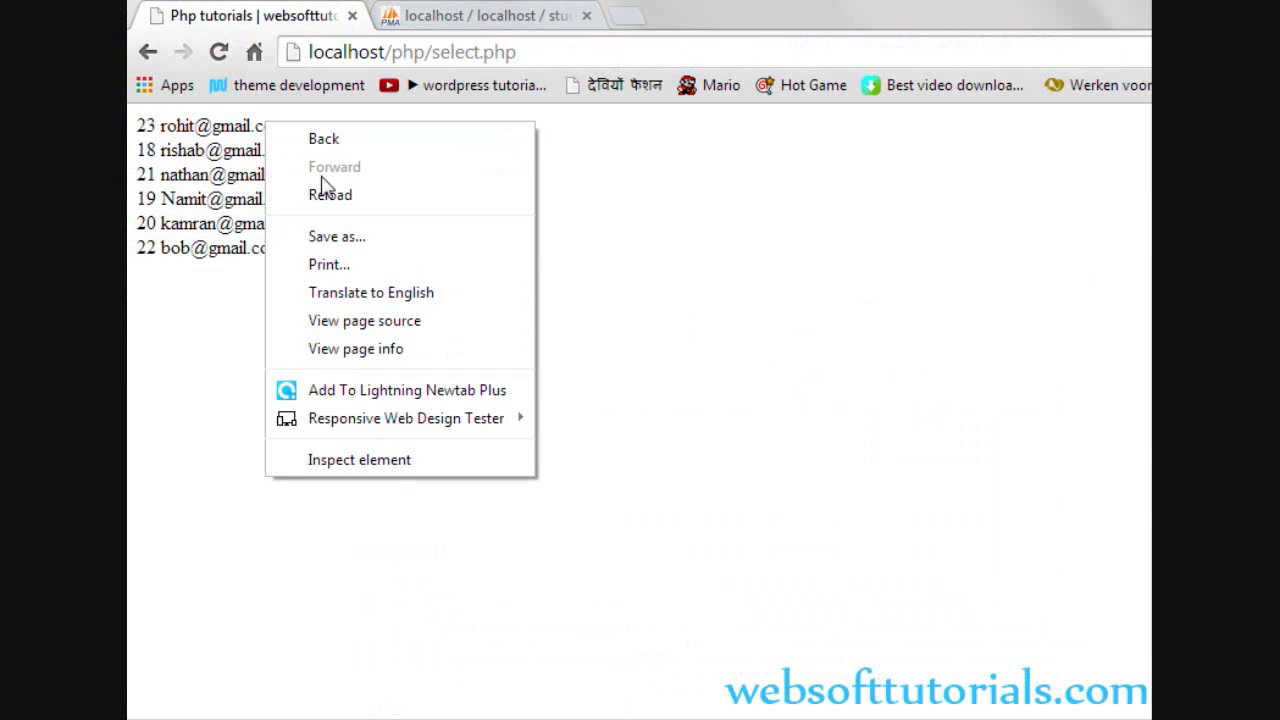
Fix the 'bame' typo to 'name' in select.php and reload Chrome, showing Bob's 20-feb-2014 first.
click(330, 194)
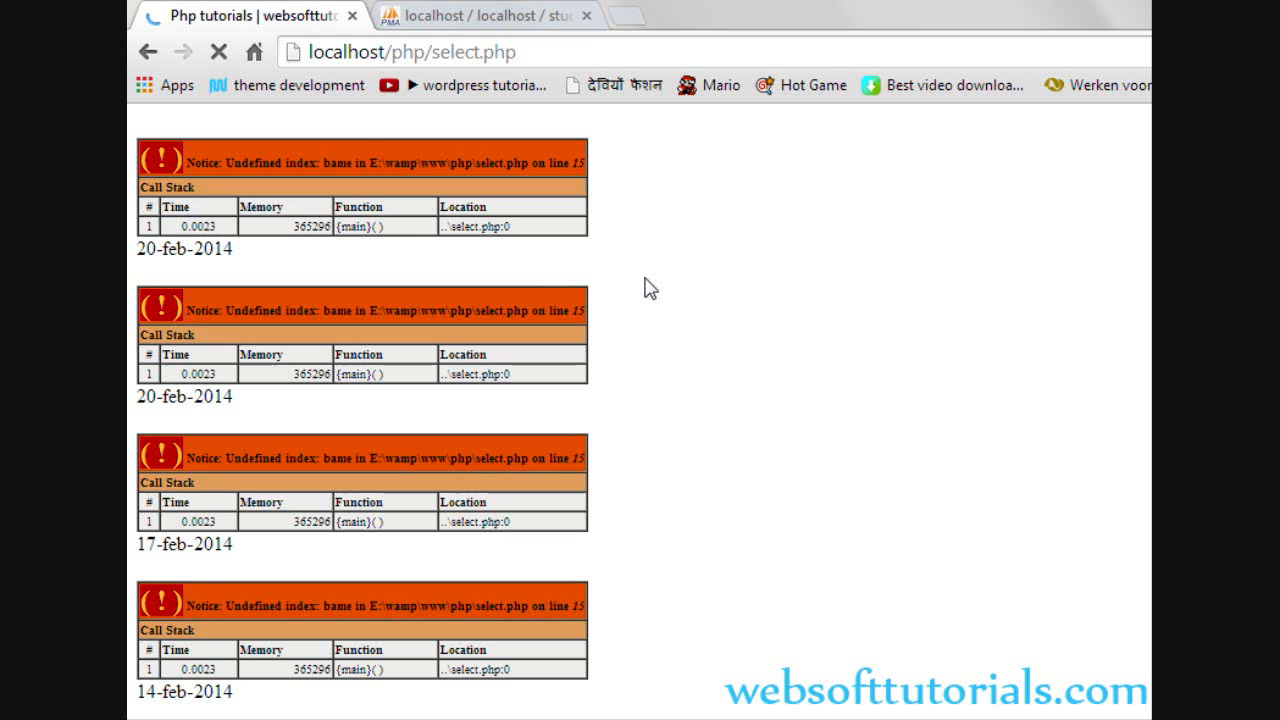
click(219, 52)
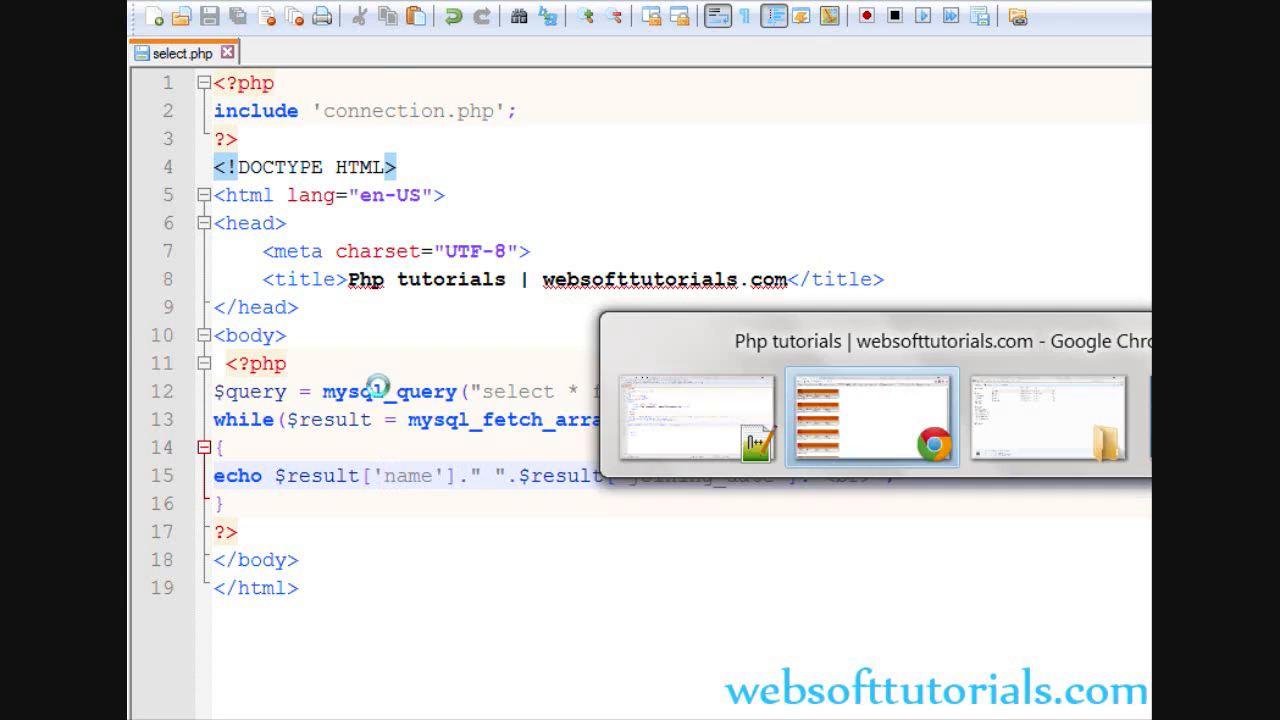
click(871, 417)
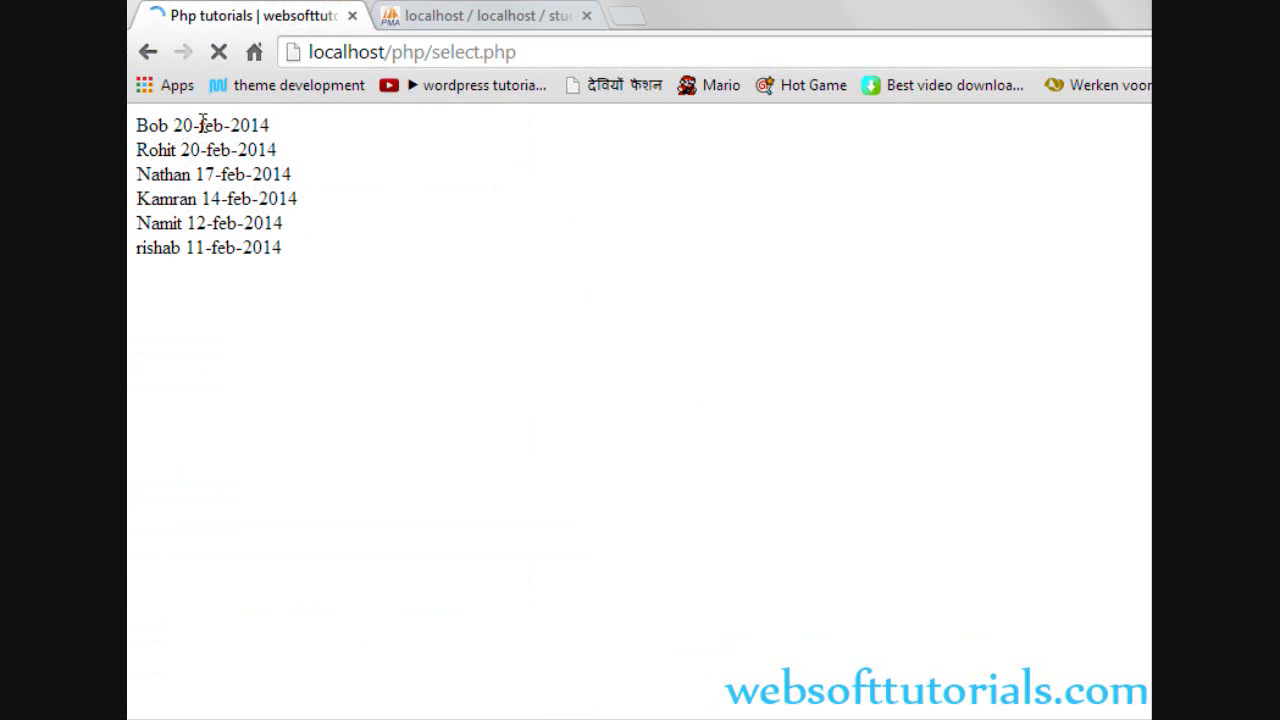
double_click(211, 125)
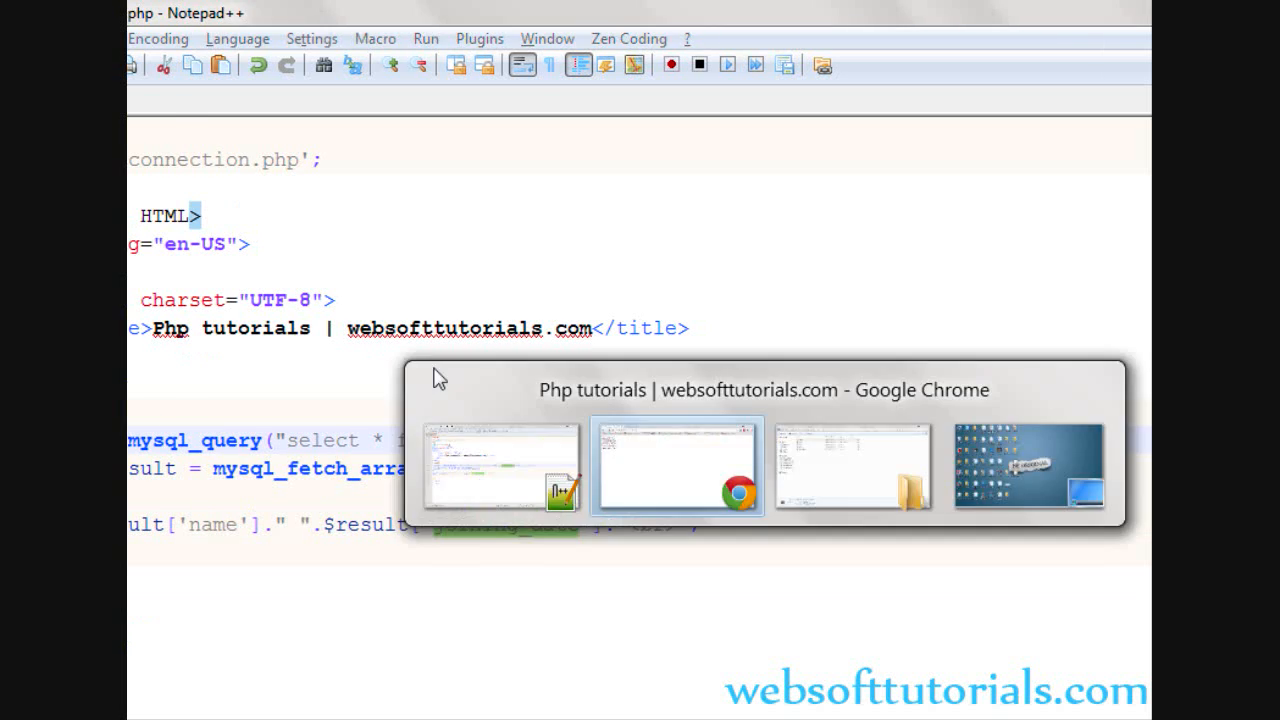
click(677, 465)
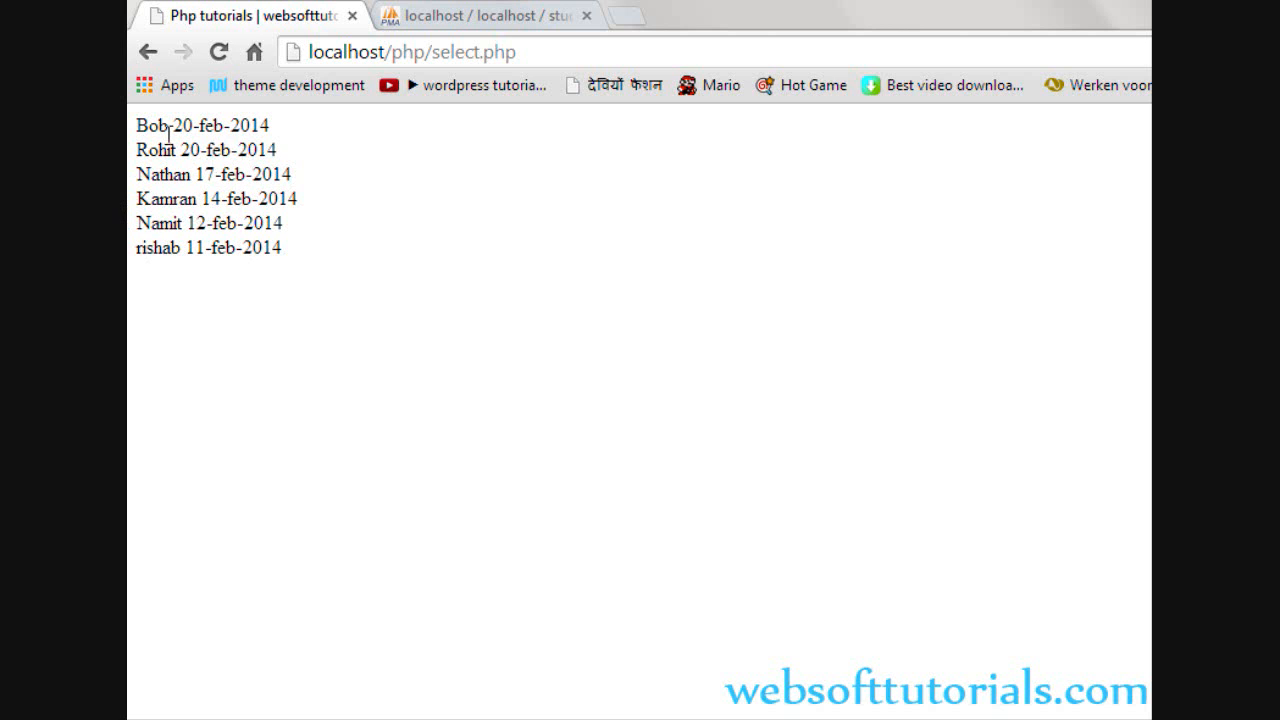
drag(173, 124, 267, 124)
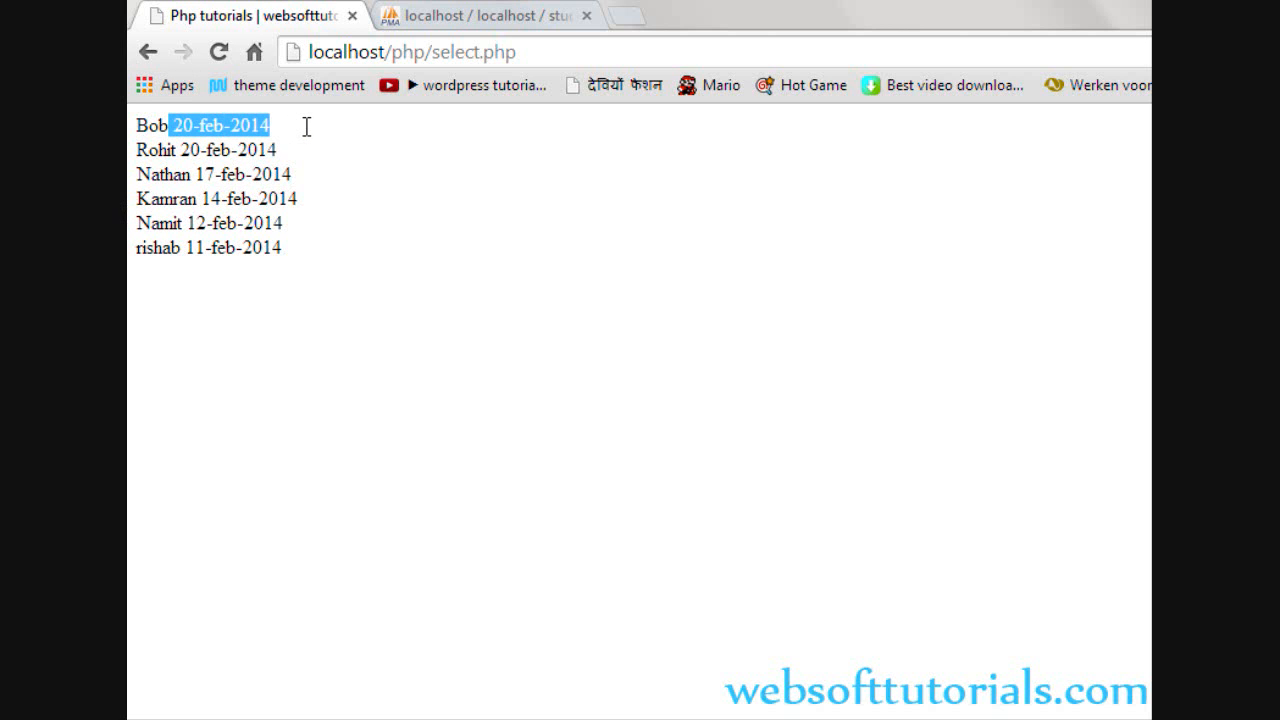